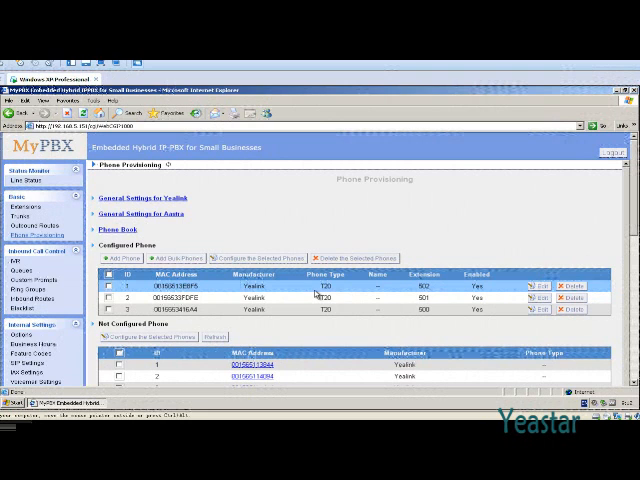
Scroll through the Phone Provisioning lists of configured and unconfigured Yealink phones
scroll(down, 3)
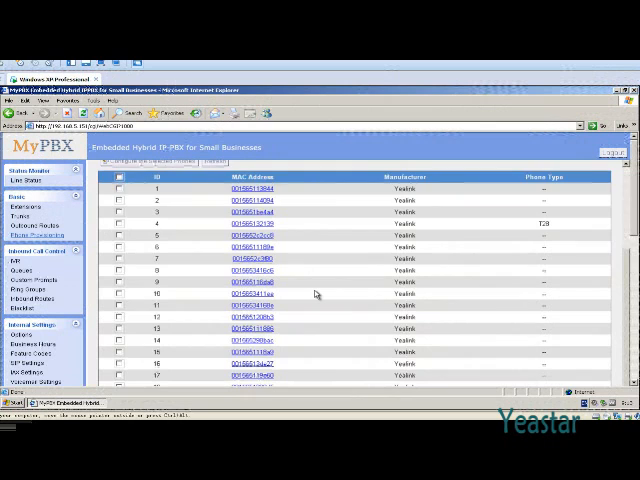
scroll(down, 3)
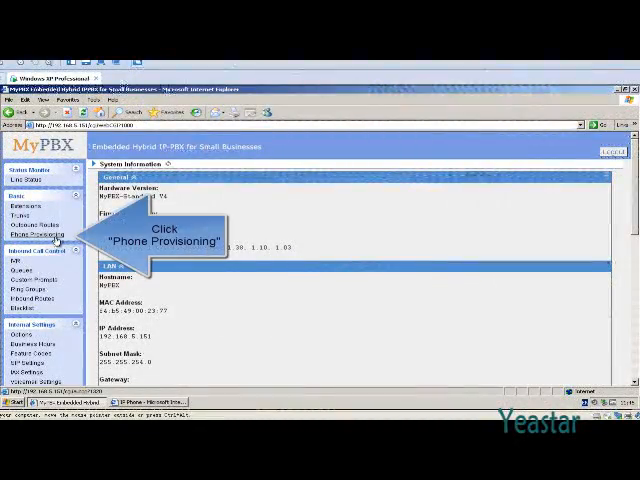
Refresh Not Configured Phones to list three Yealink phones, then select all of them
click(39, 235)
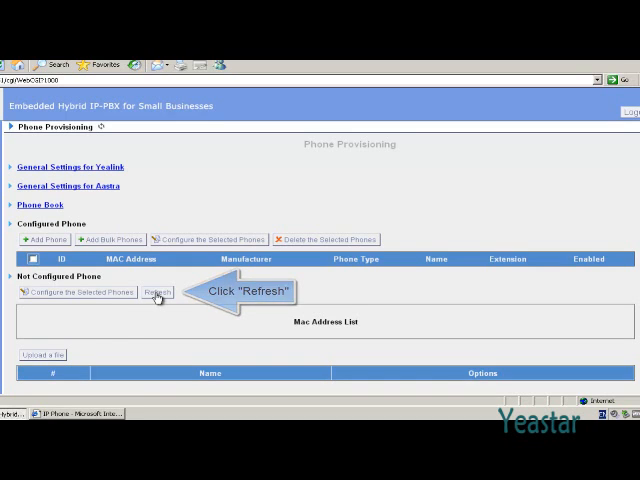
click(157, 291)
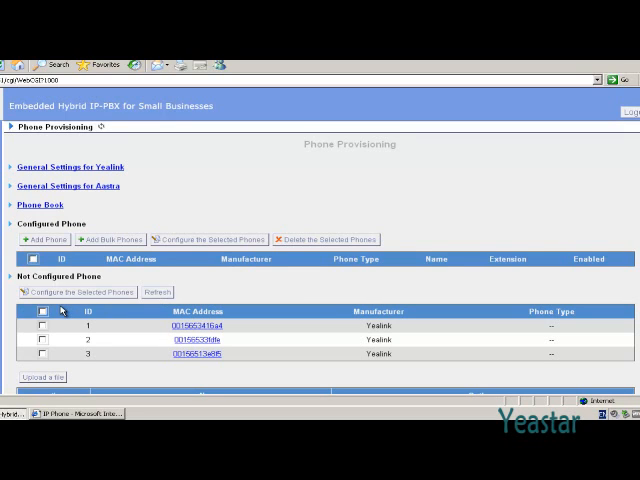
click(44, 314)
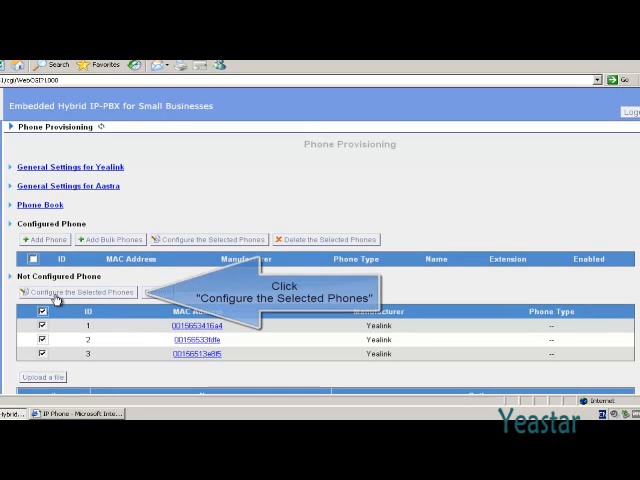
click(77, 291)
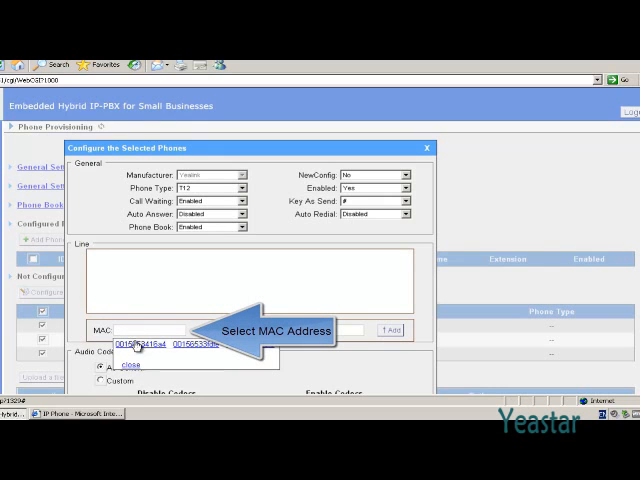
click(135, 333)
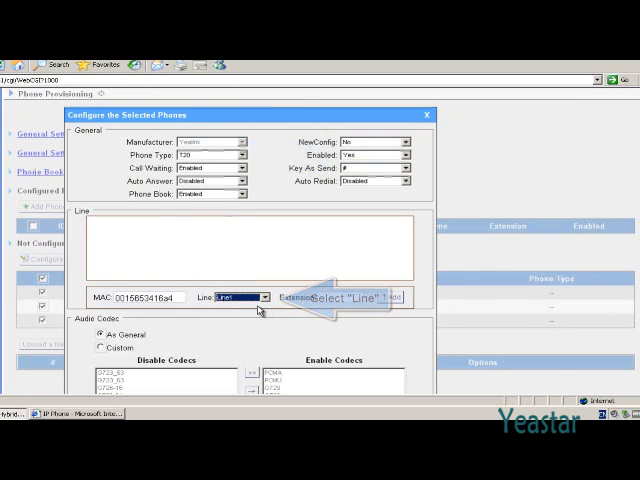
click(340, 297)
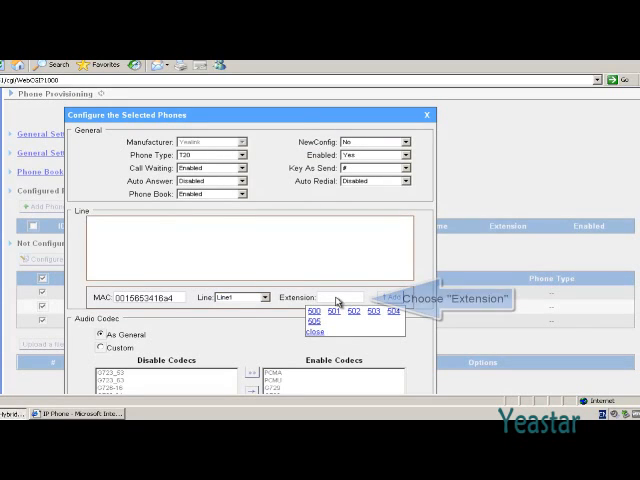
click(312, 310)
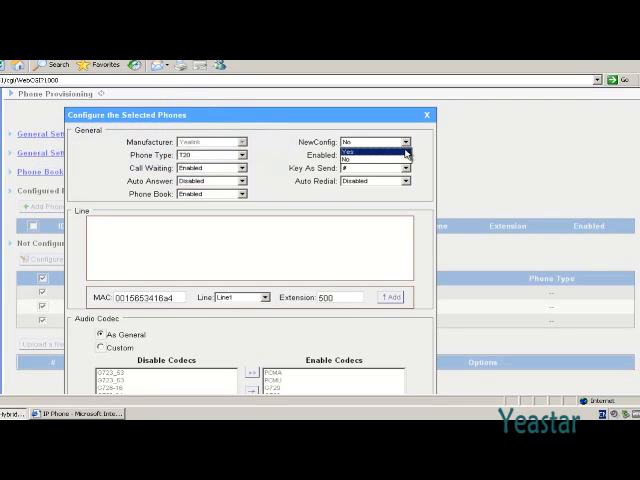
click(363, 154)
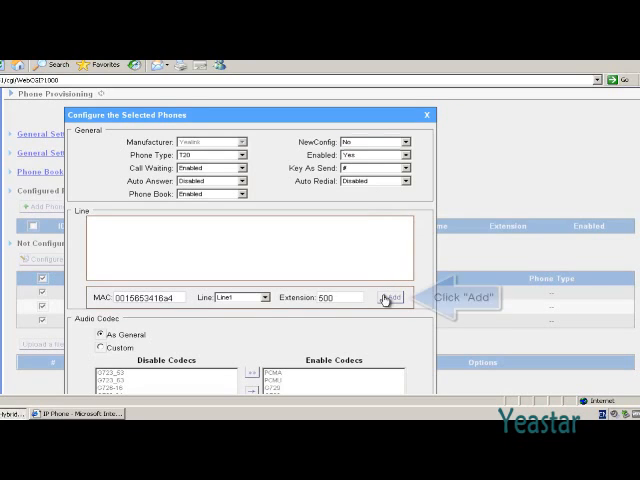
Add the first entry, then map the second and third MACs to extensions 501 and 502
click(388, 297)
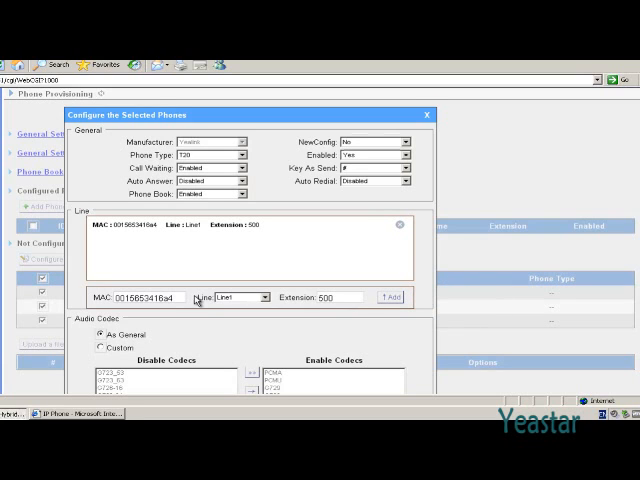
click(135, 296)
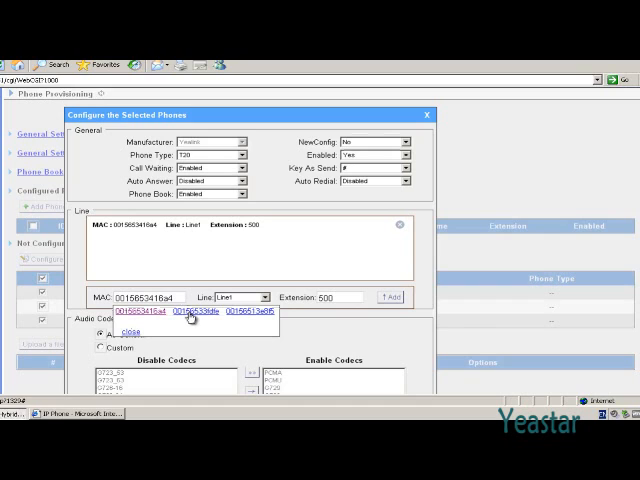
click(190, 315)
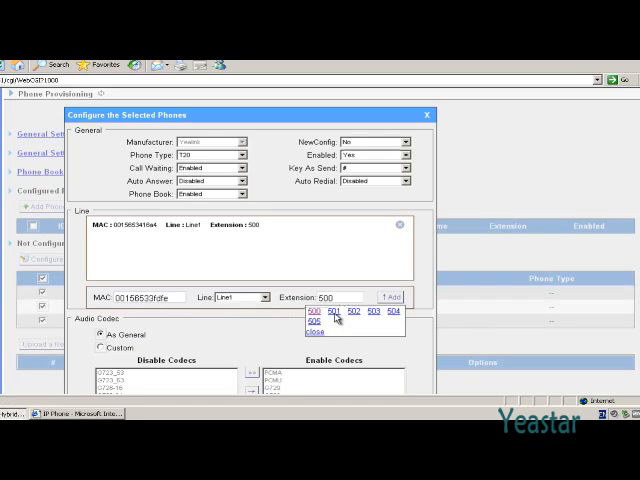
click(330, 316)
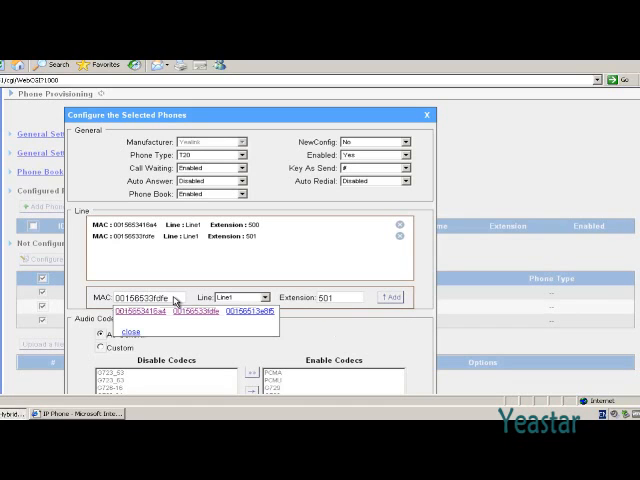
click(247, 320)
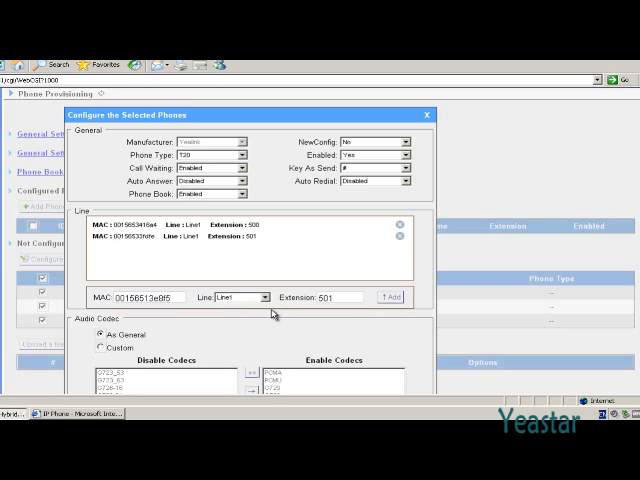
click(320, 296)
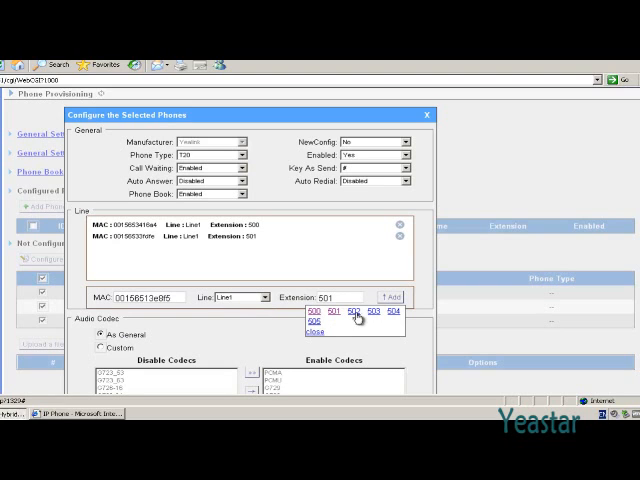
click(352, 317)
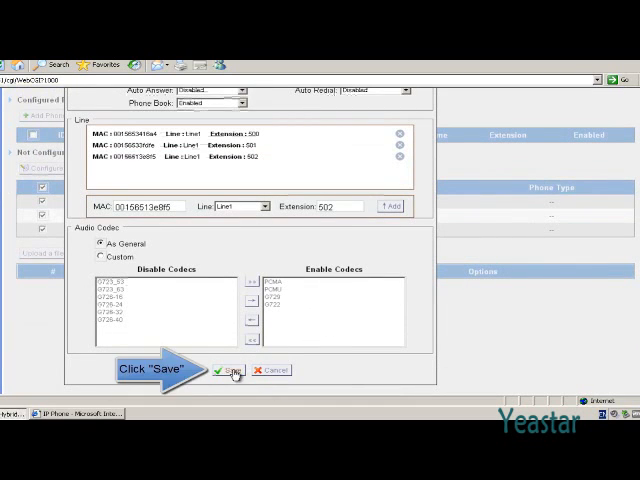
Save the three T20 phone configurations and confirm rebooting the phones
click(228, 370)
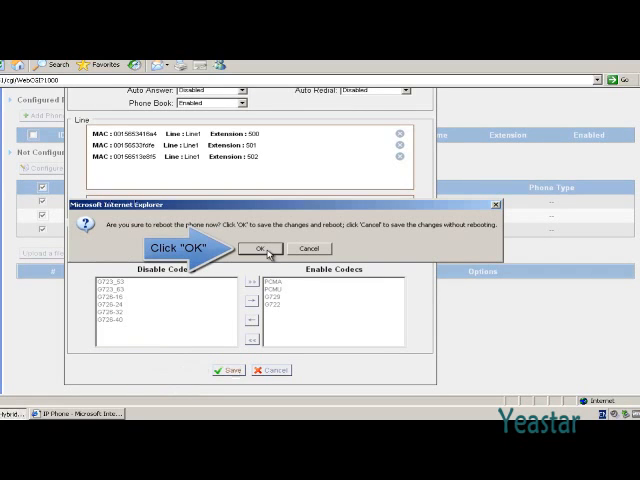
click(259, 248)
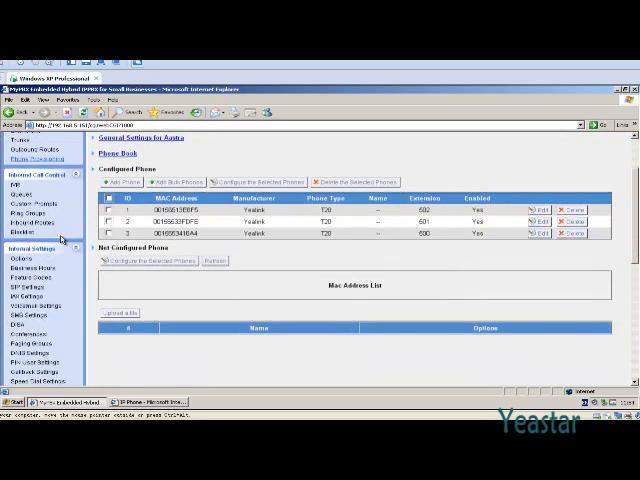
Scroll down the provisioning page and start uploading a provisioning file
scroll(down, 3)
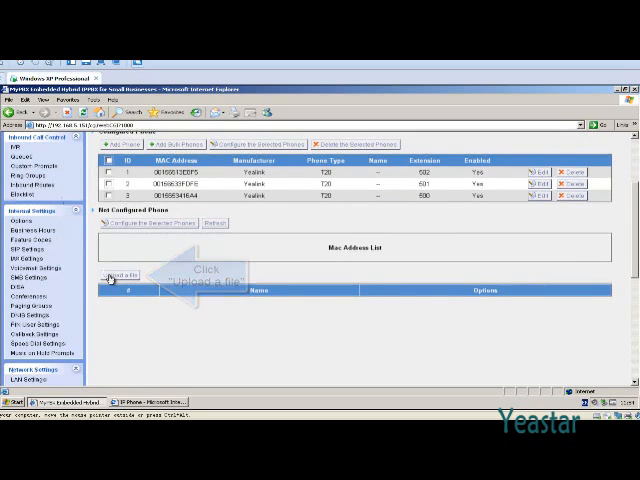
click(123, 280)
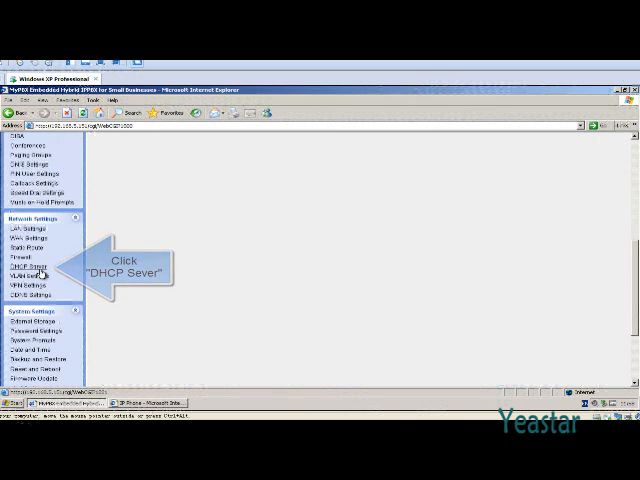
Save the DHCP server with TFTP server tftp://192.168.5.151 enabled, and apply the changes
click(36, 274)
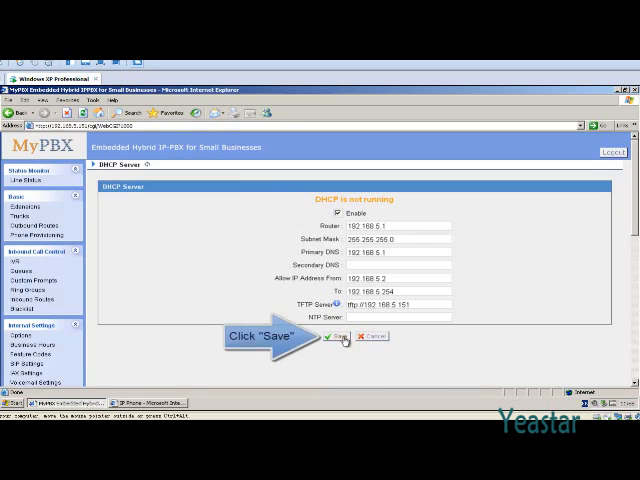
click(338, 337)
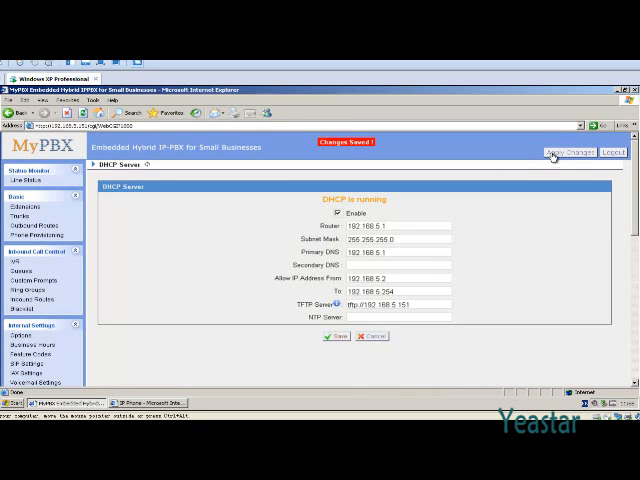
click(557, 152)
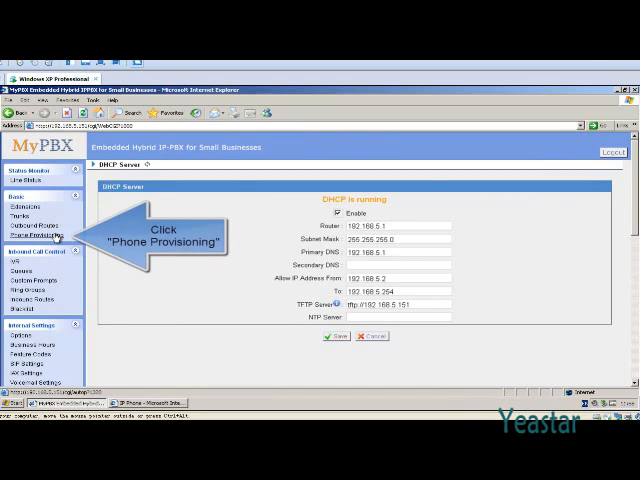
Select all unconfigured phones in Phone Provisioning and enter extension 500 for the first
click(46, 232)
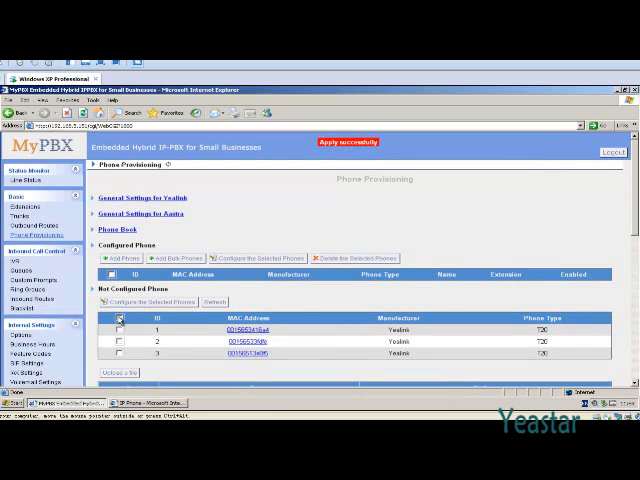
click(119, 324)
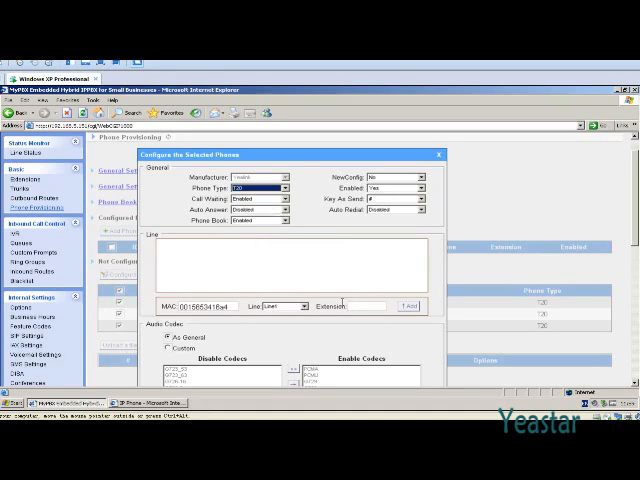
text(500)
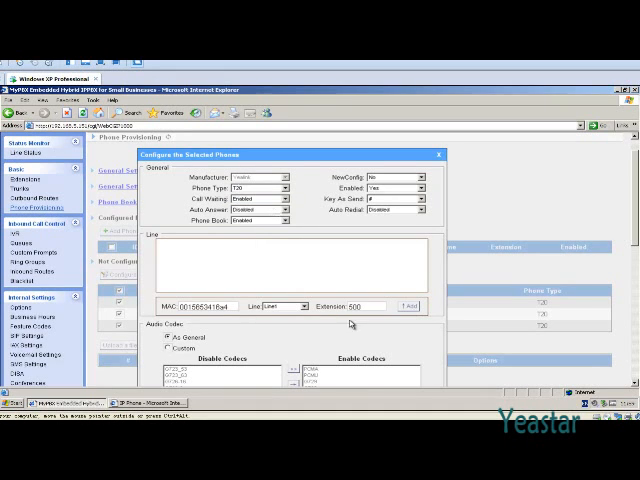